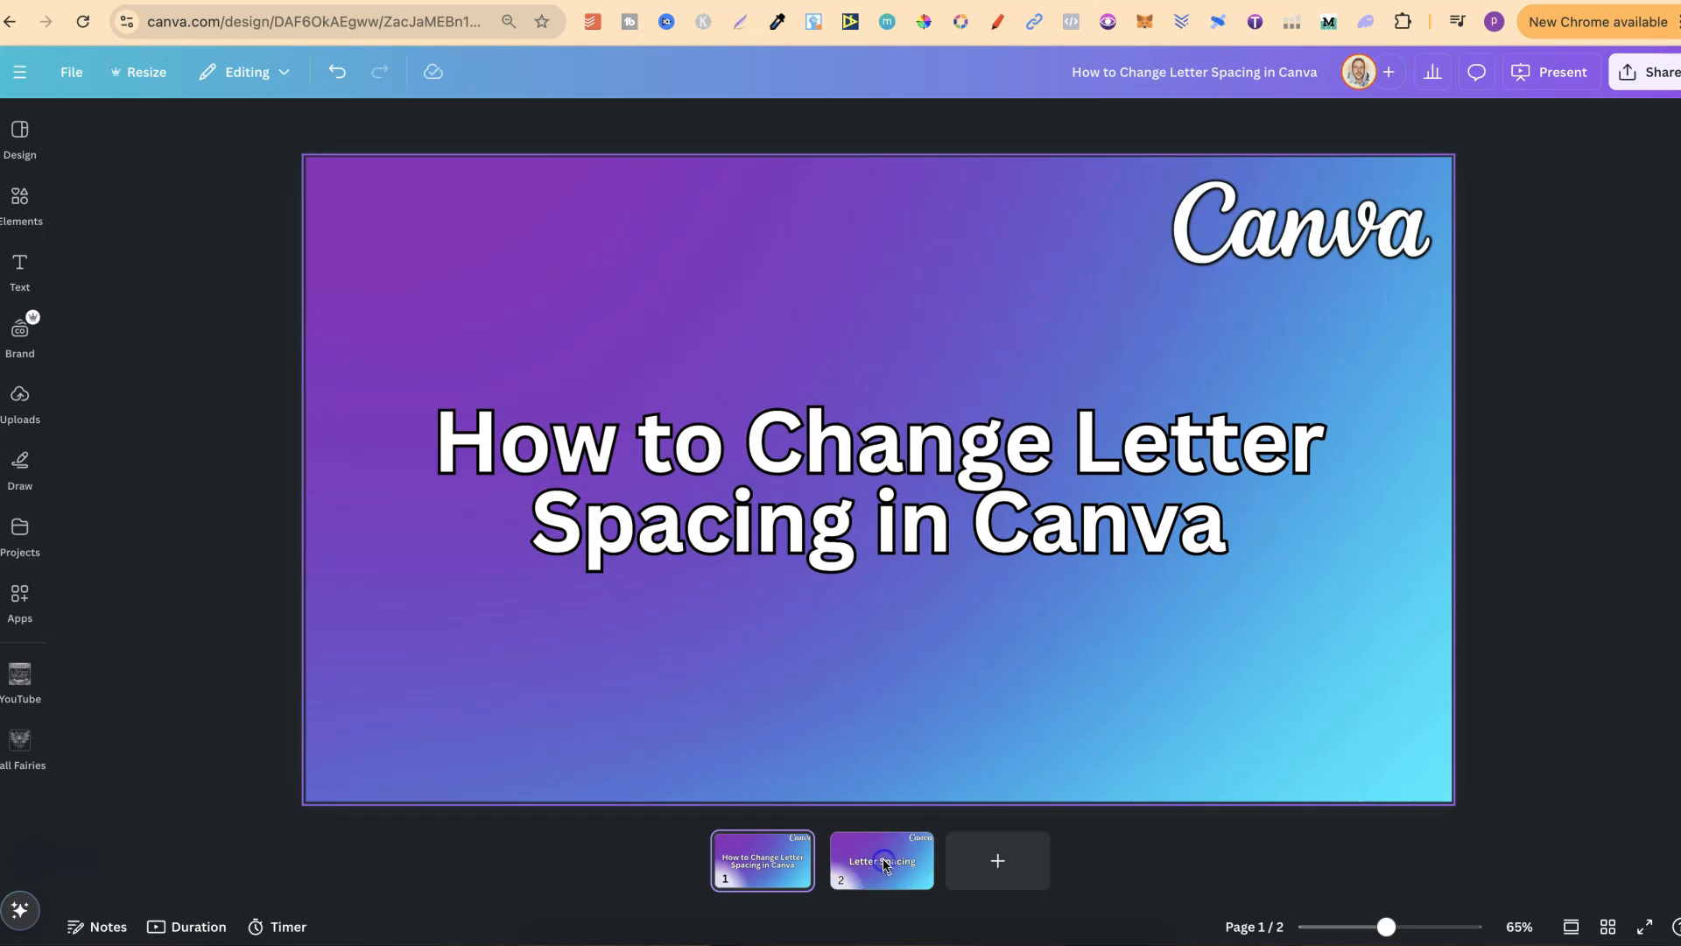
Switch to slide 2 to work on its 'Letter Spacing' heading
click(879, 858)
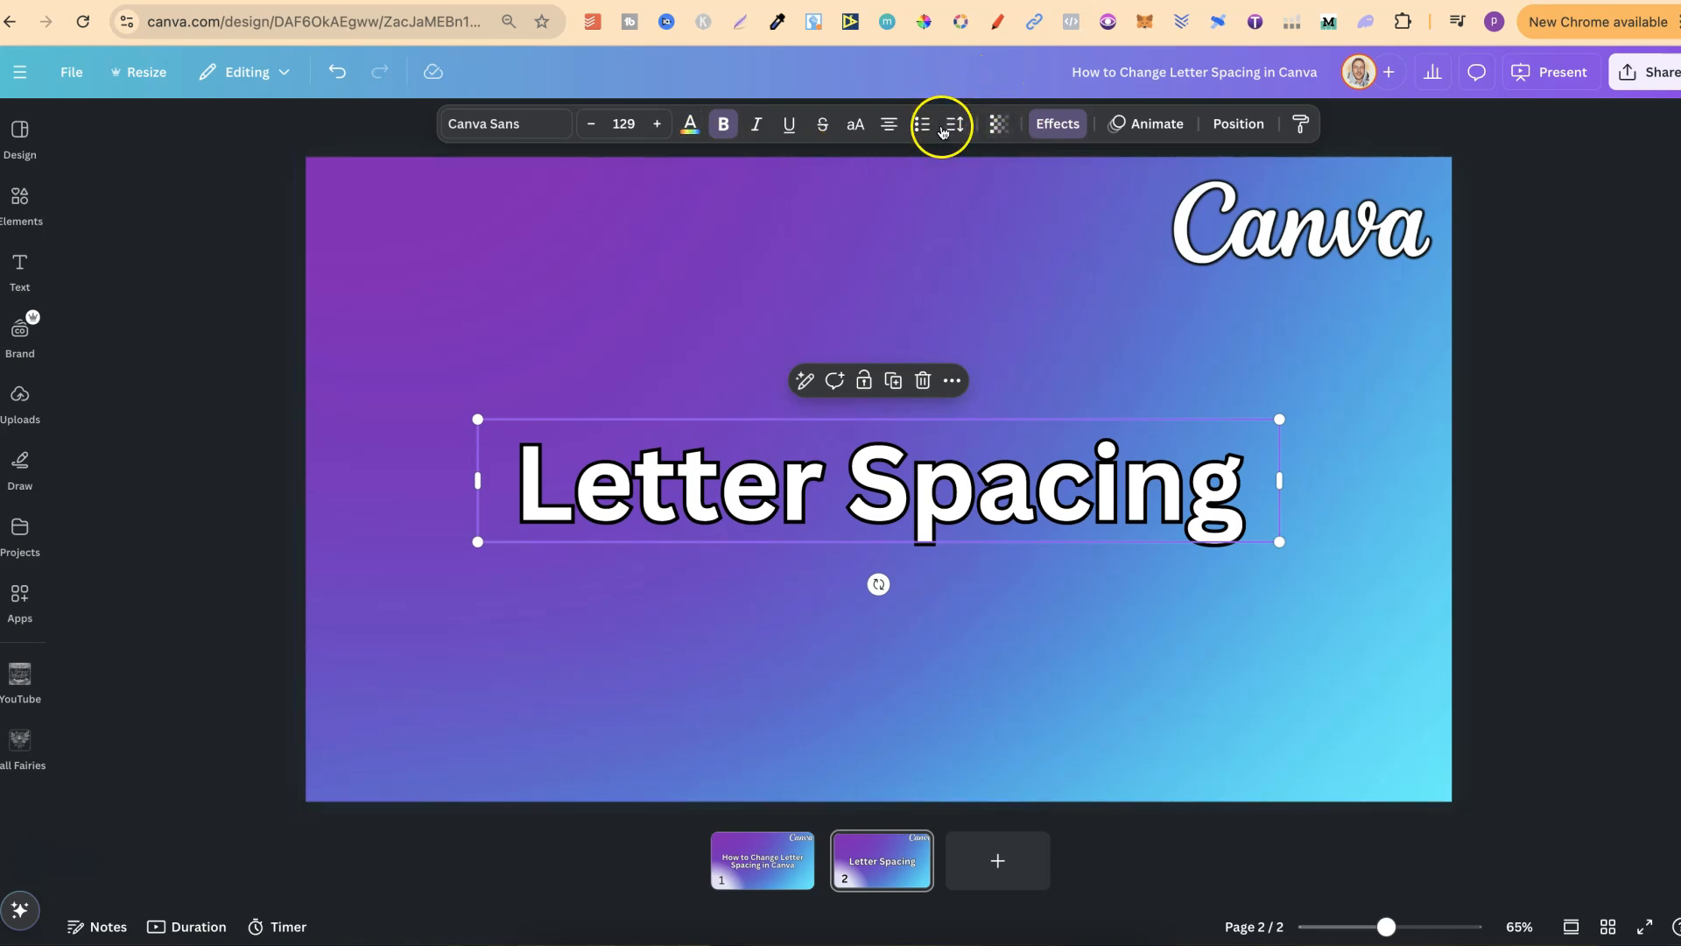
mouse_move(953, 122)
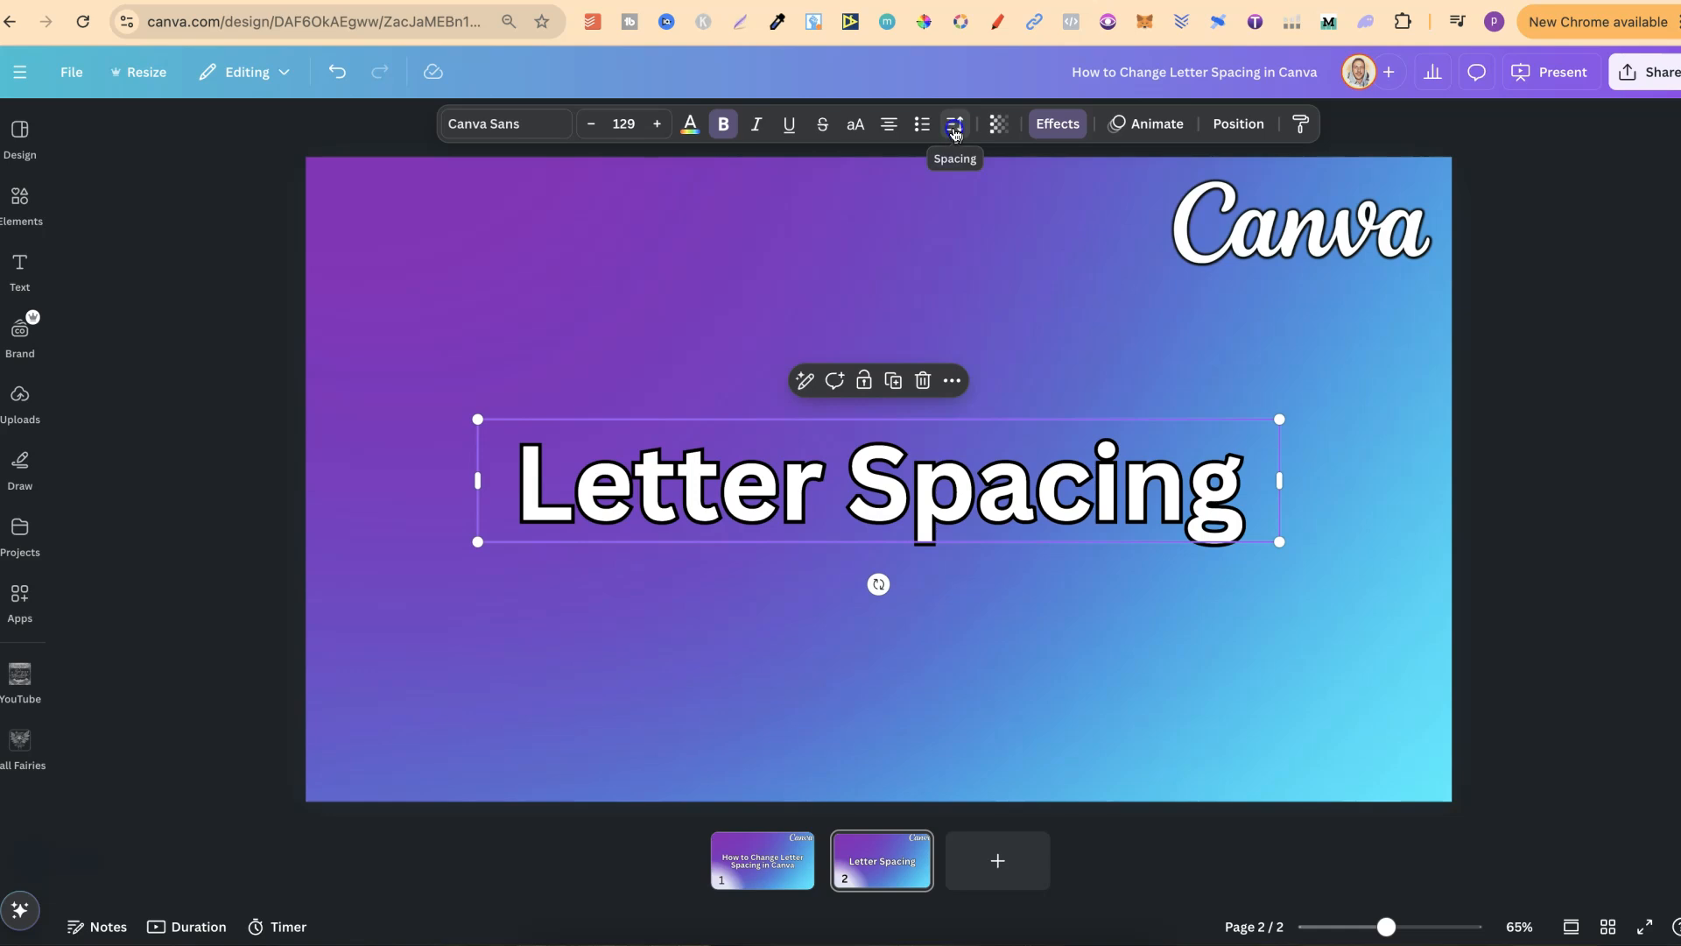
Widen the heading's letter spacing via the Spacing popup to about 522 so it wraps
click(953, 122)
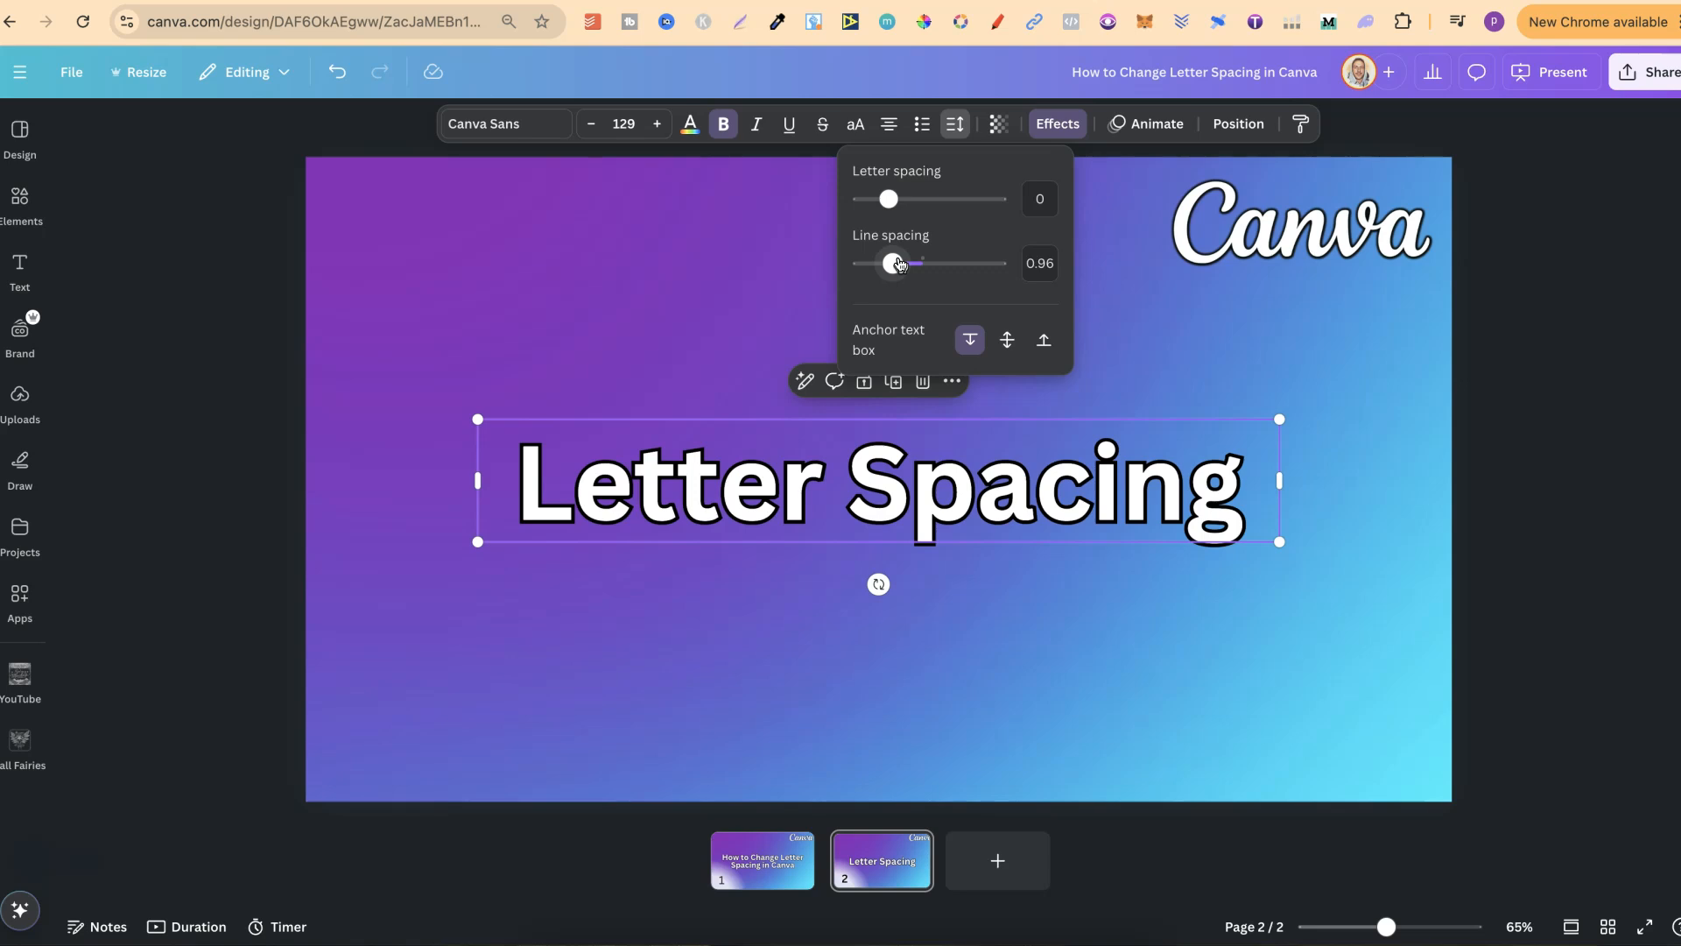
drag(886, 198, 895, 198)
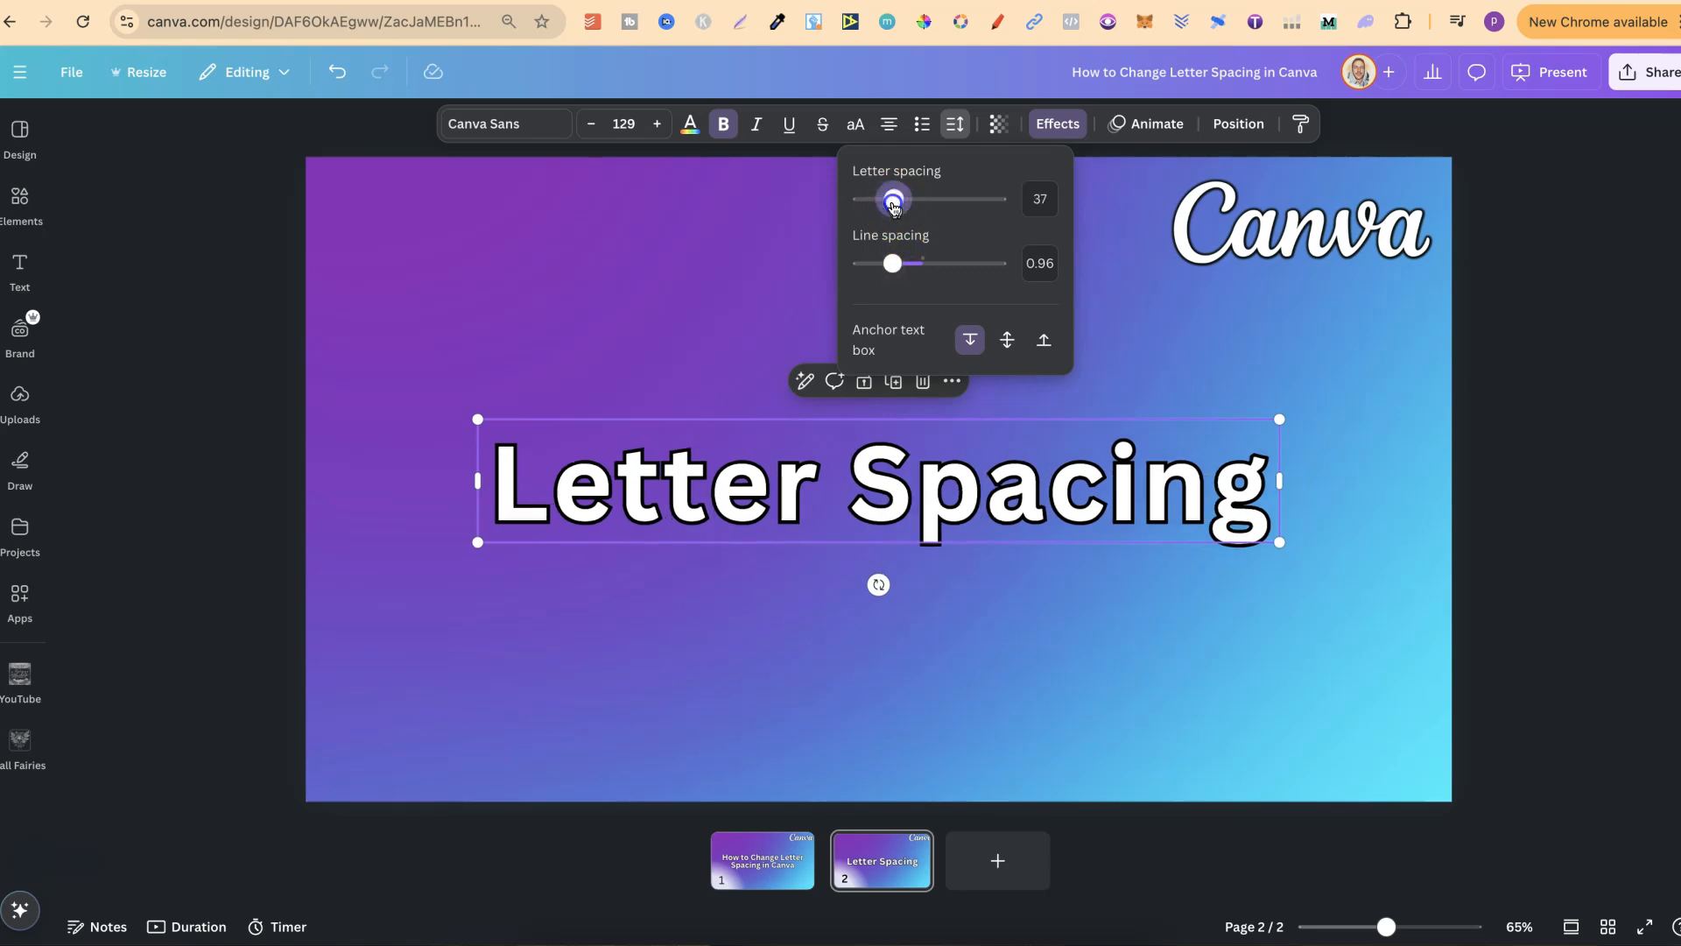
drag(893, 199, 900, 200)
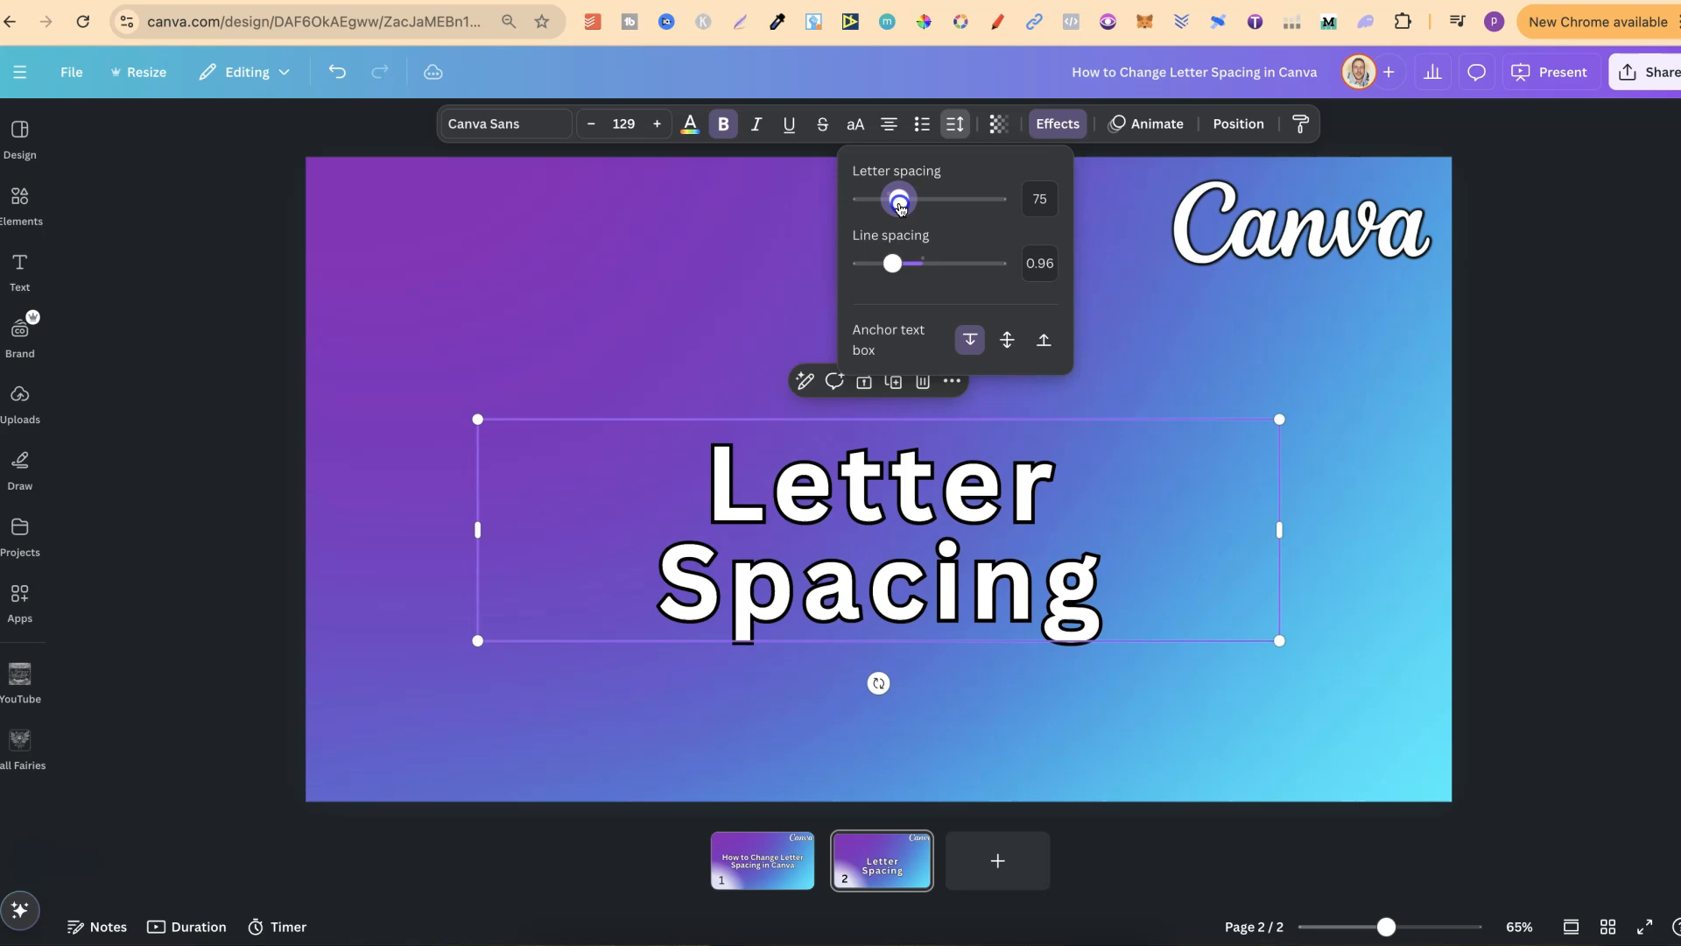
drag(899, 198, 939, 198)
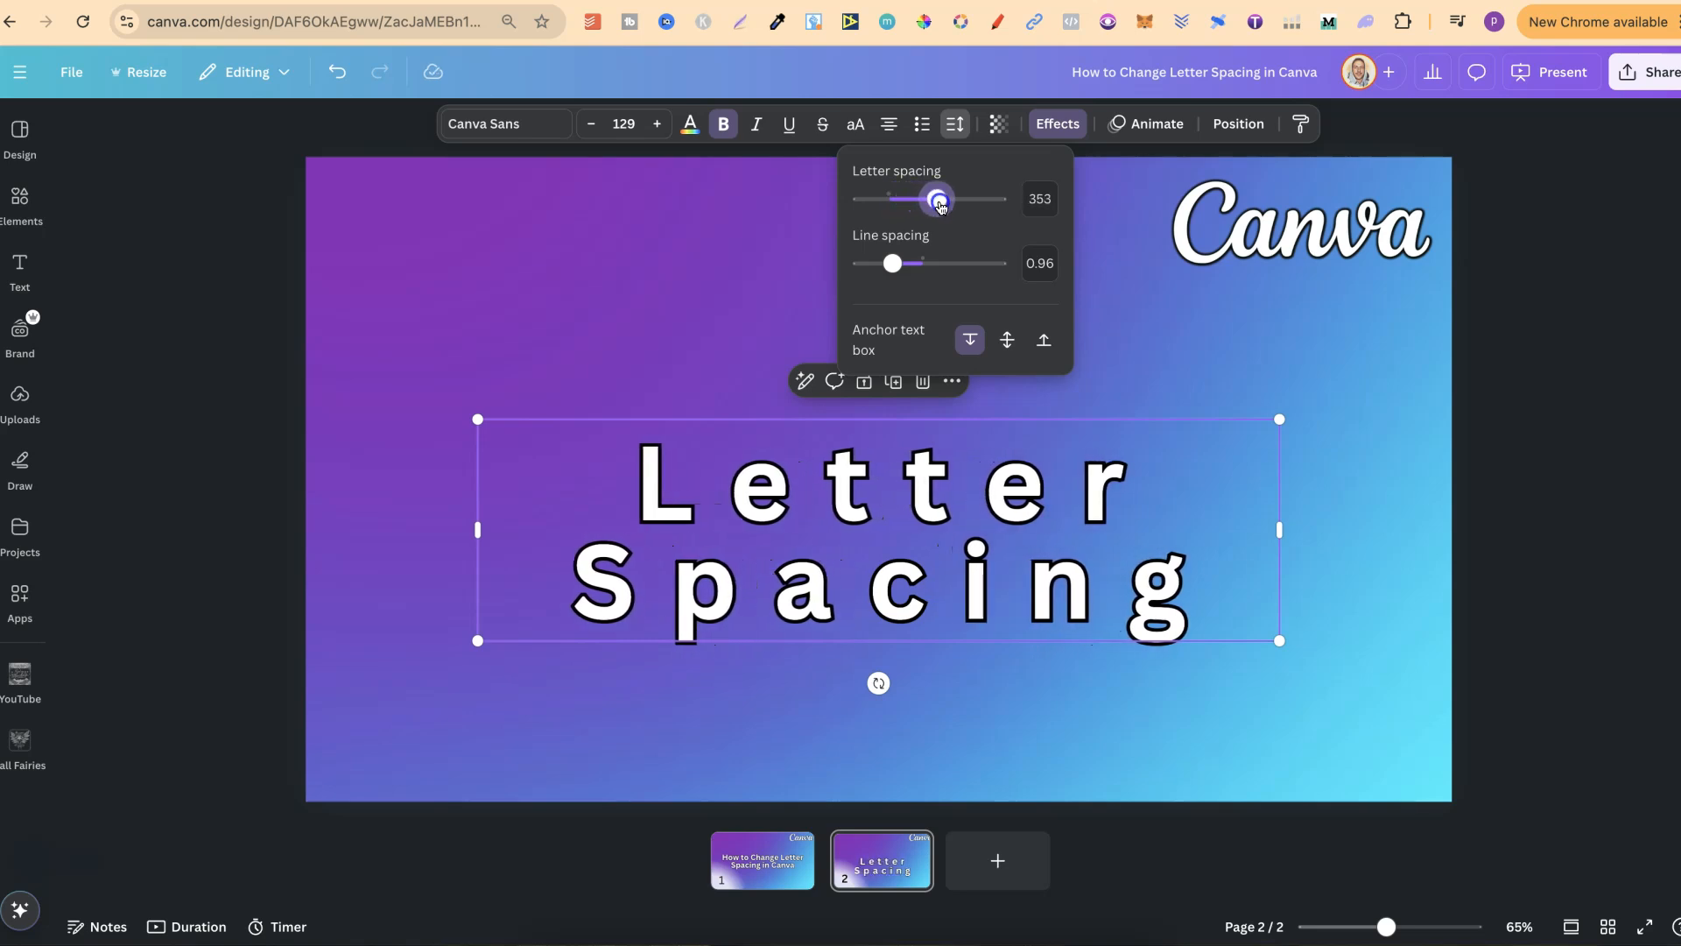
drag(935, 198, 956, 197)
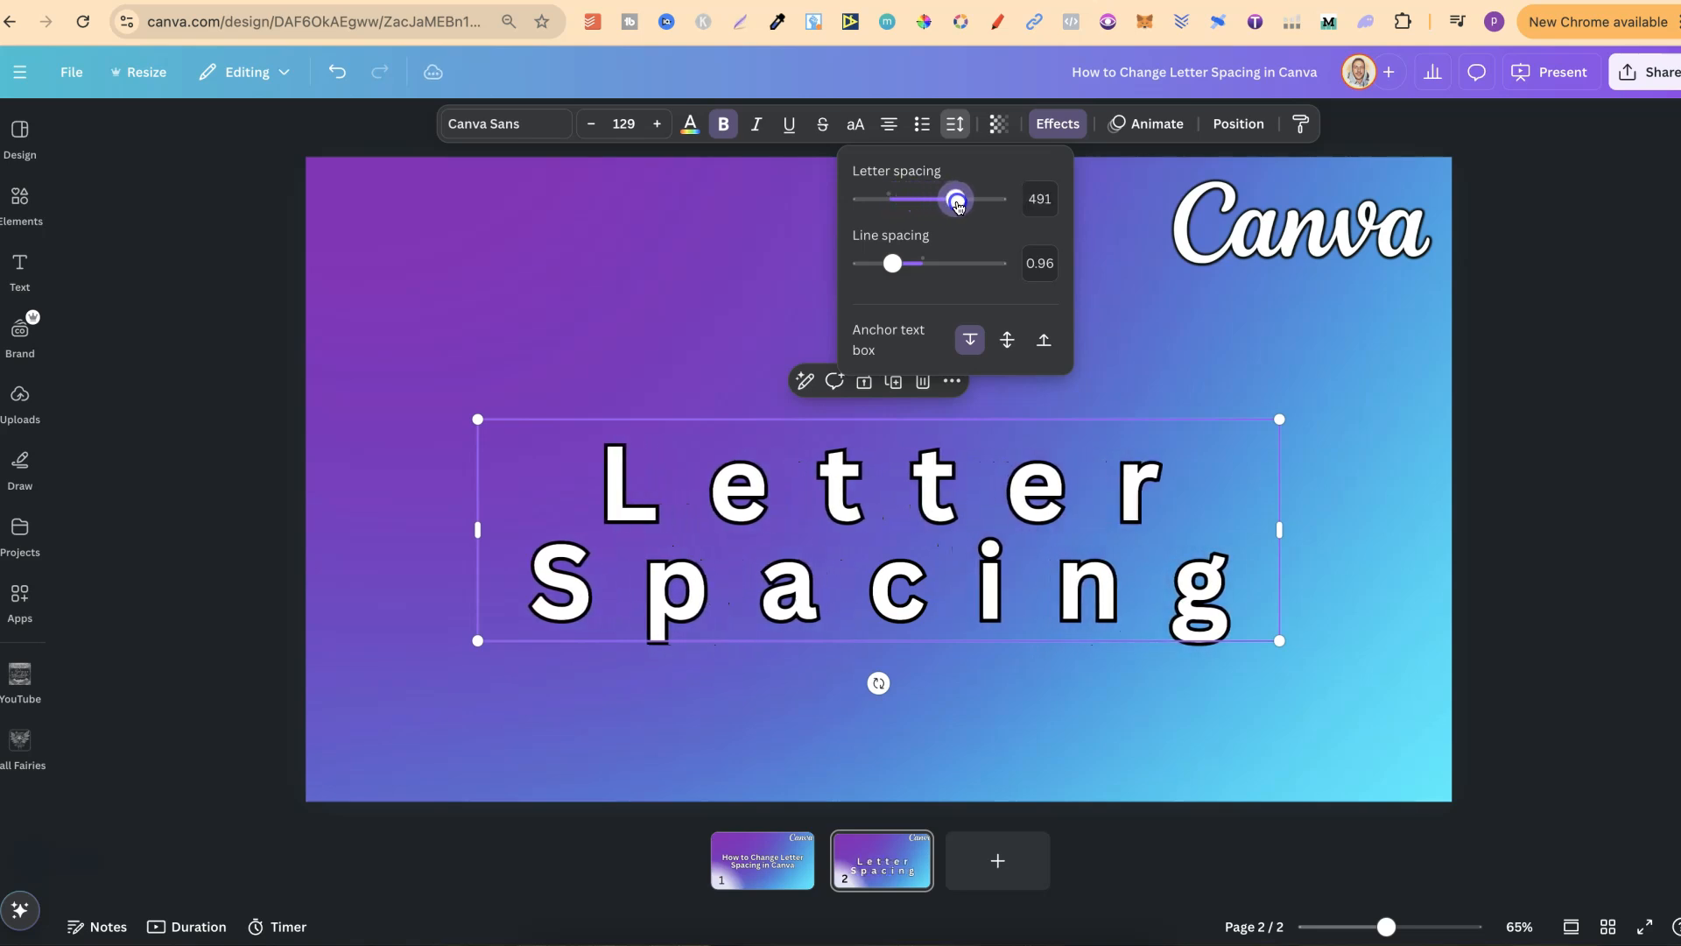
drag(951, 198, 962, 198)
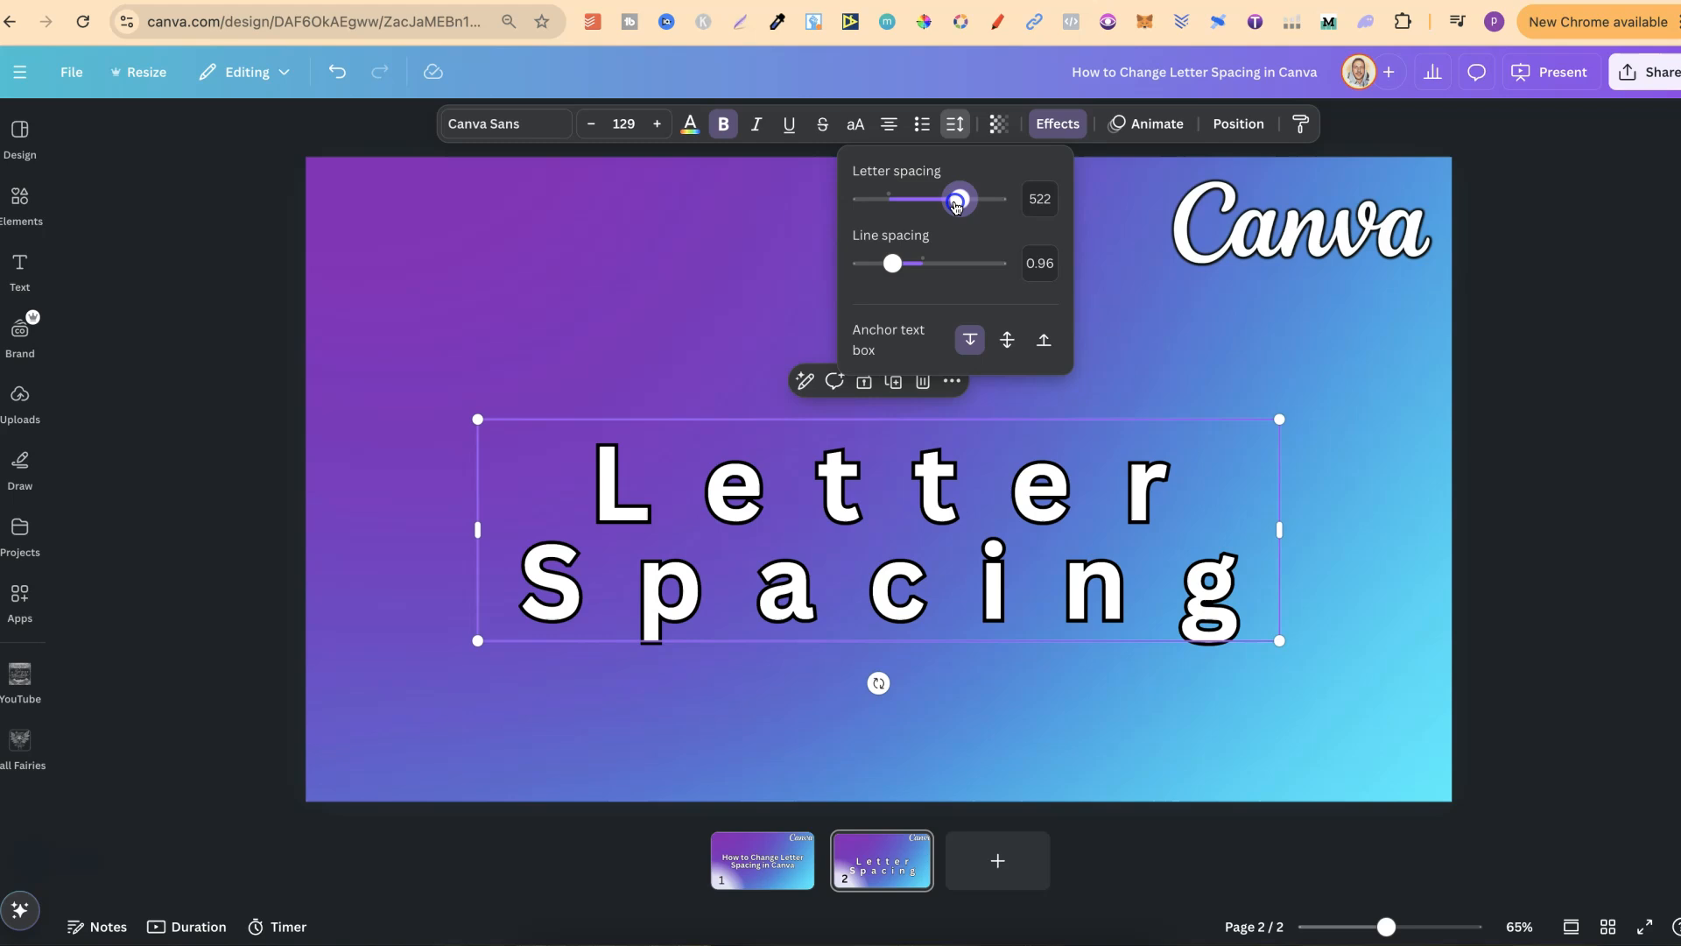
Tighten the letter spacing back to roughly 0 and deselect the heading
drag(958, 198, 897, 197)
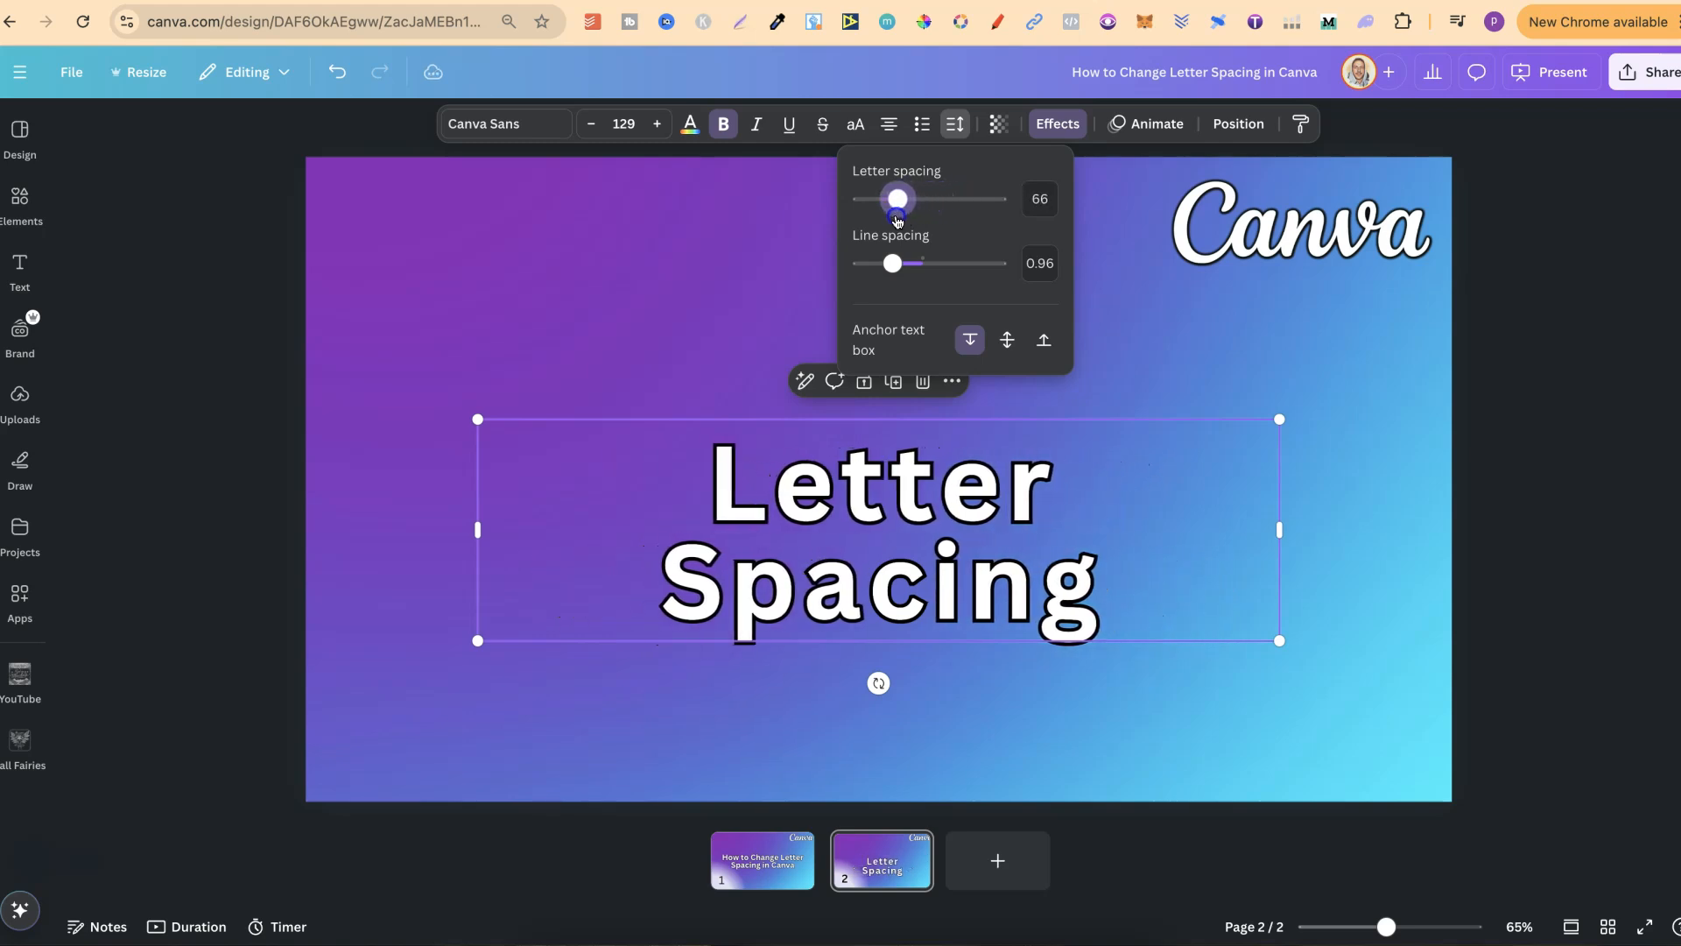
drag(898, 200, 877, 200)
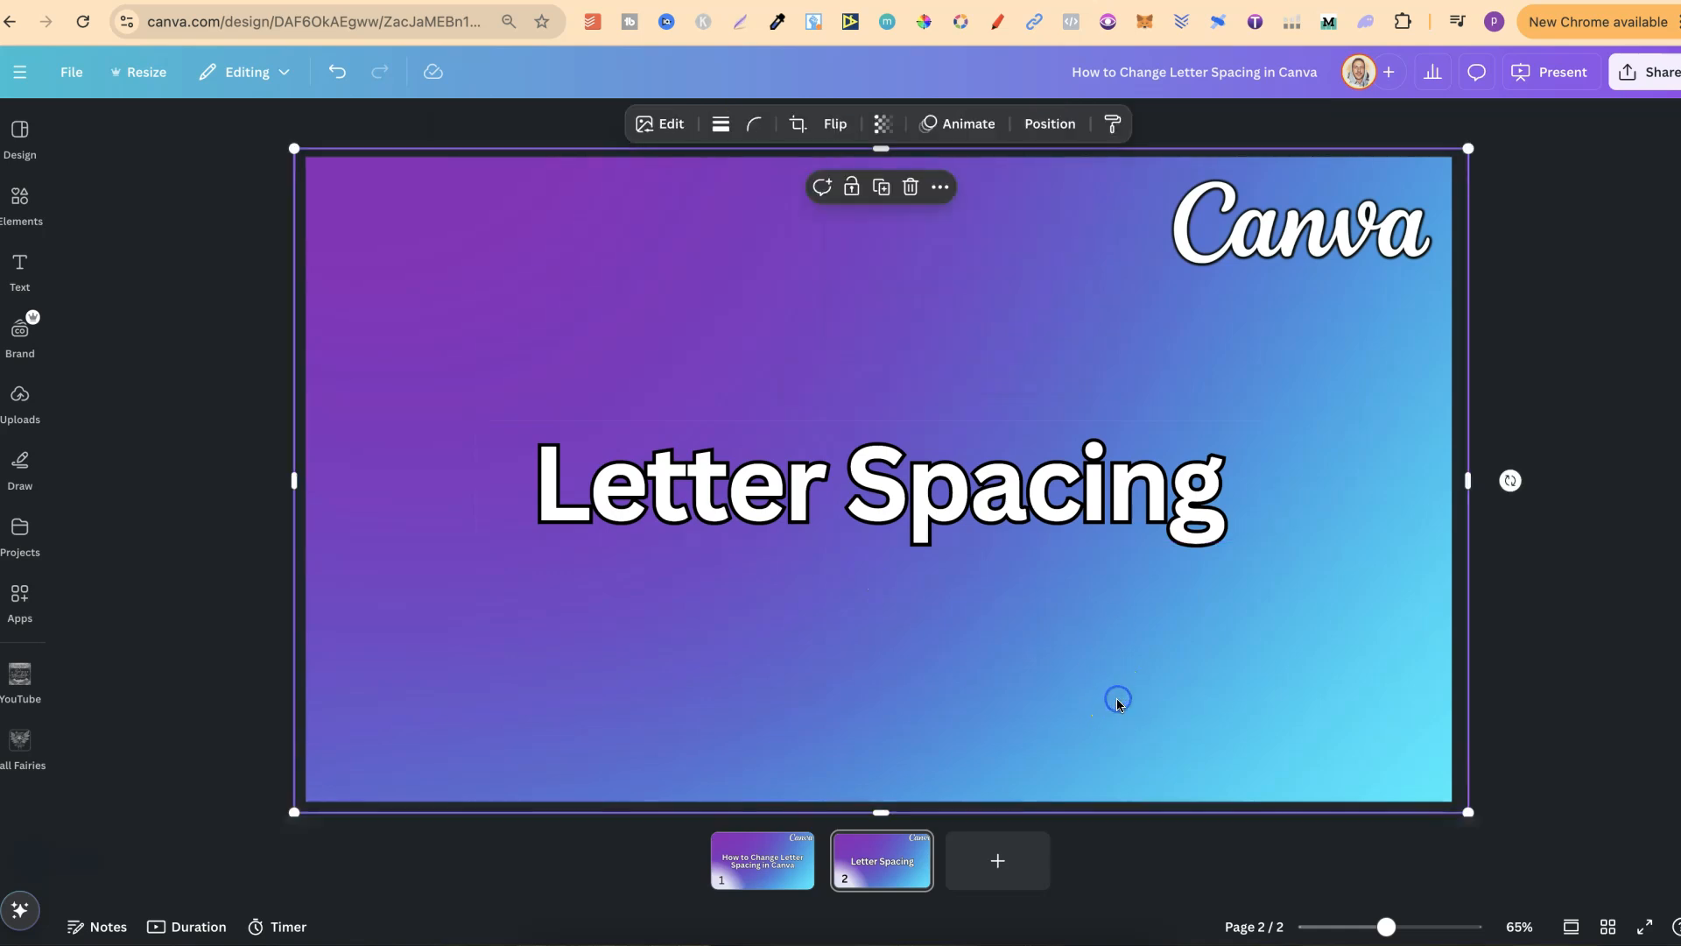
click(1569, 469)
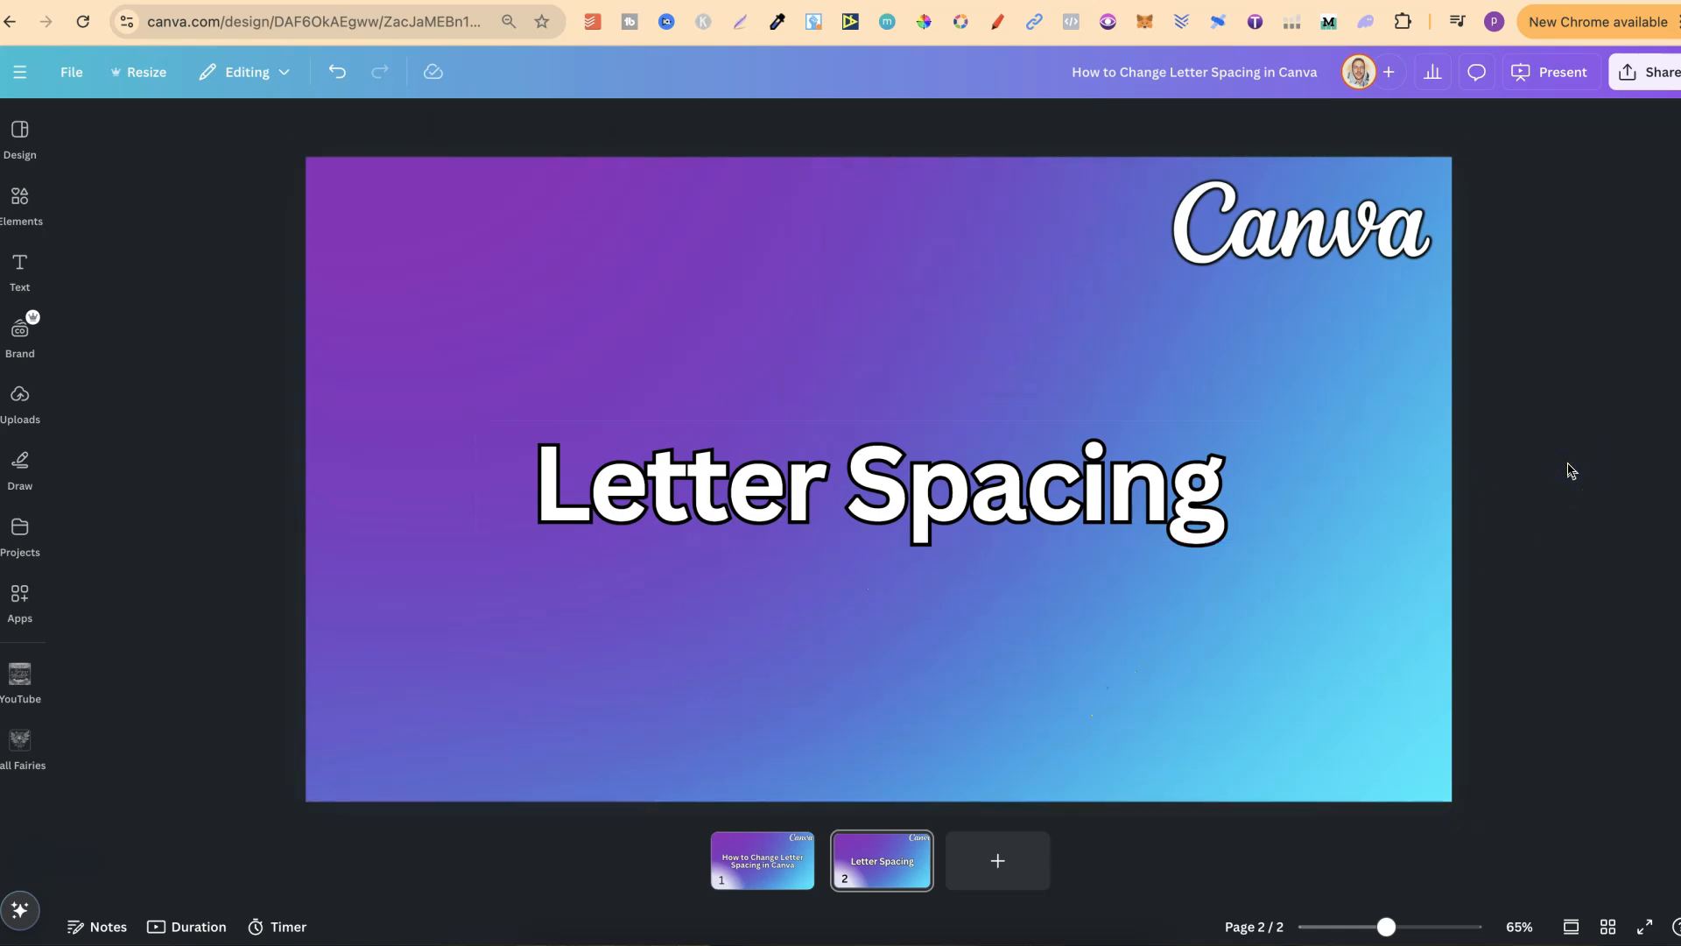